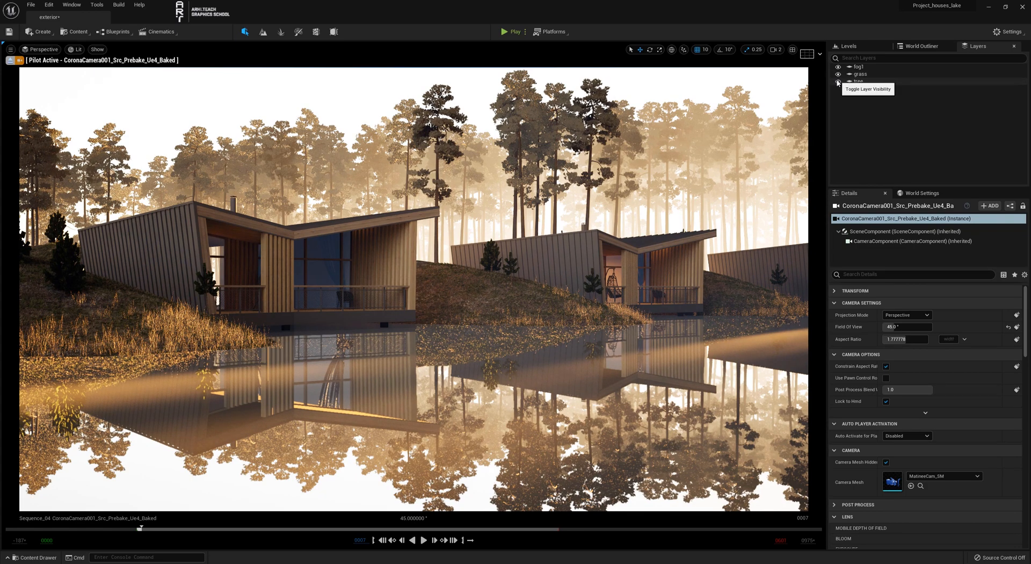
- Hide the tree layer, then pause the sequence partway through playback
left_click(838, 82)
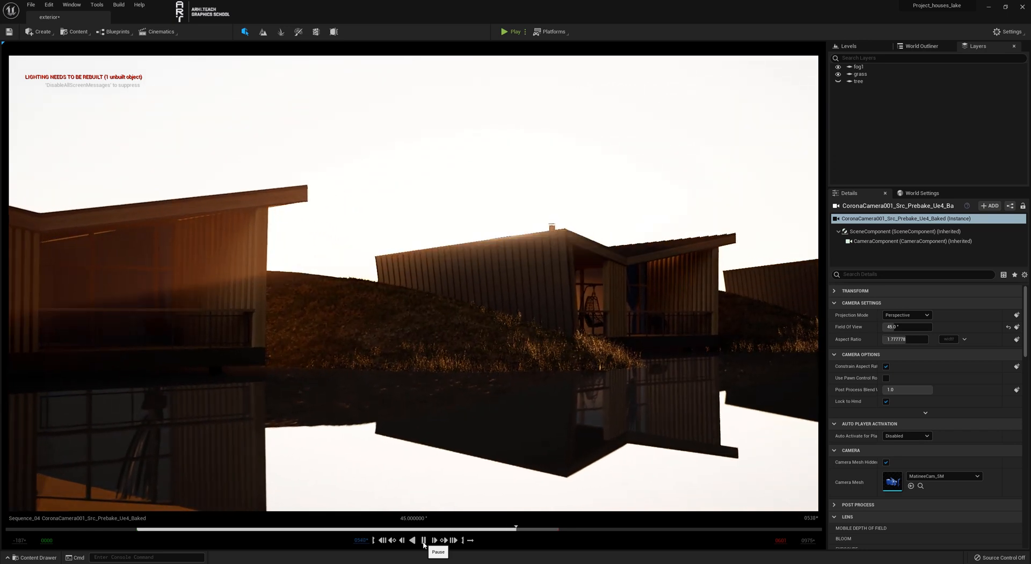
left_click(423, 540)
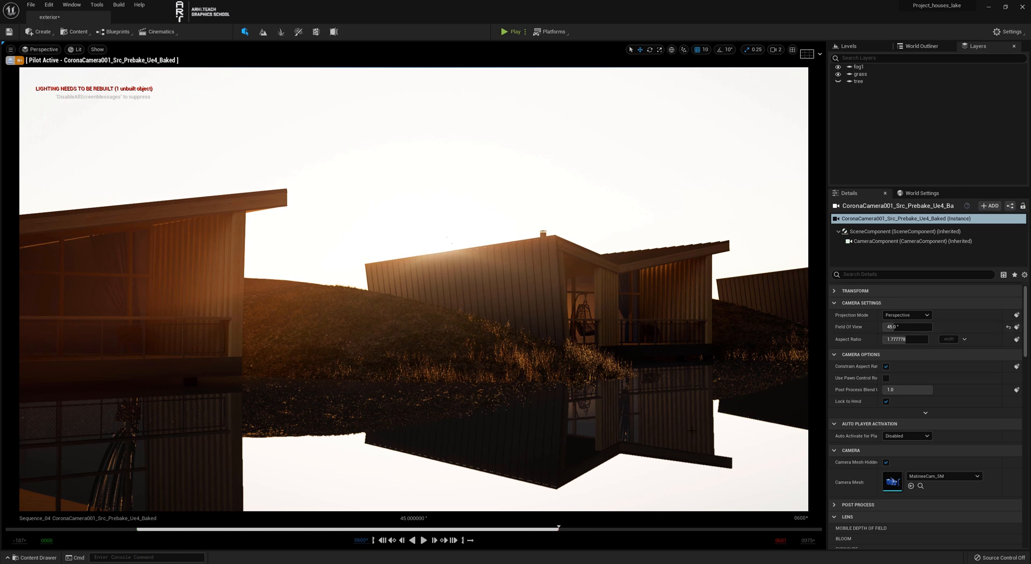
- Force-delete the old shake blueprint asset from the Content Drawer
left_click(34, 557)
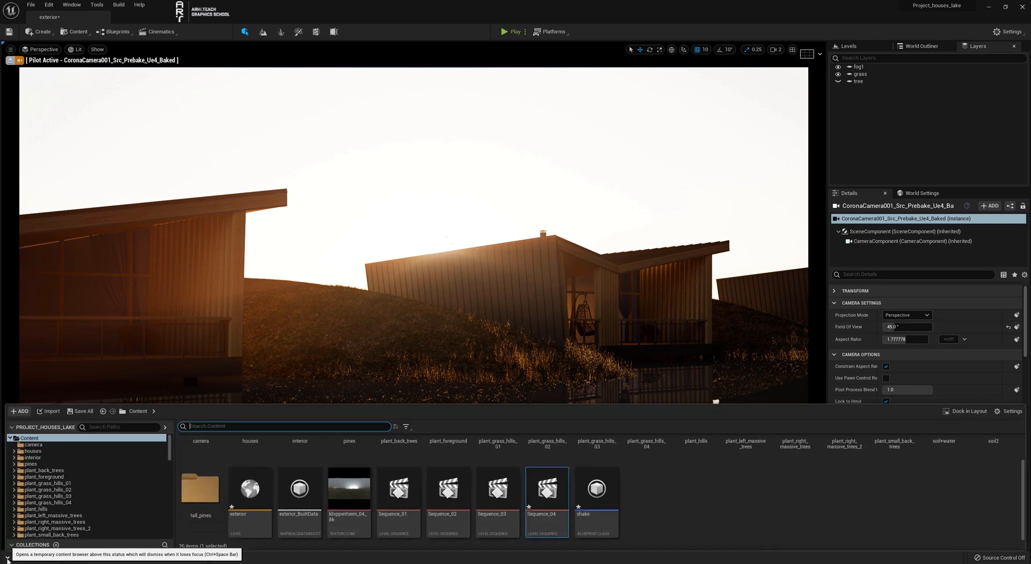
left_click(596, 489)
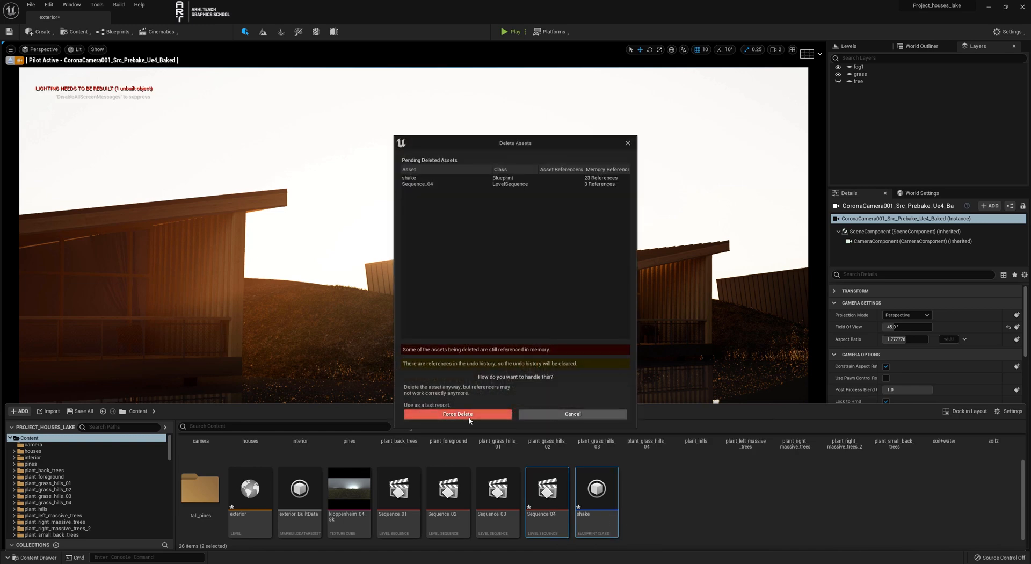
left_click(457, 413)
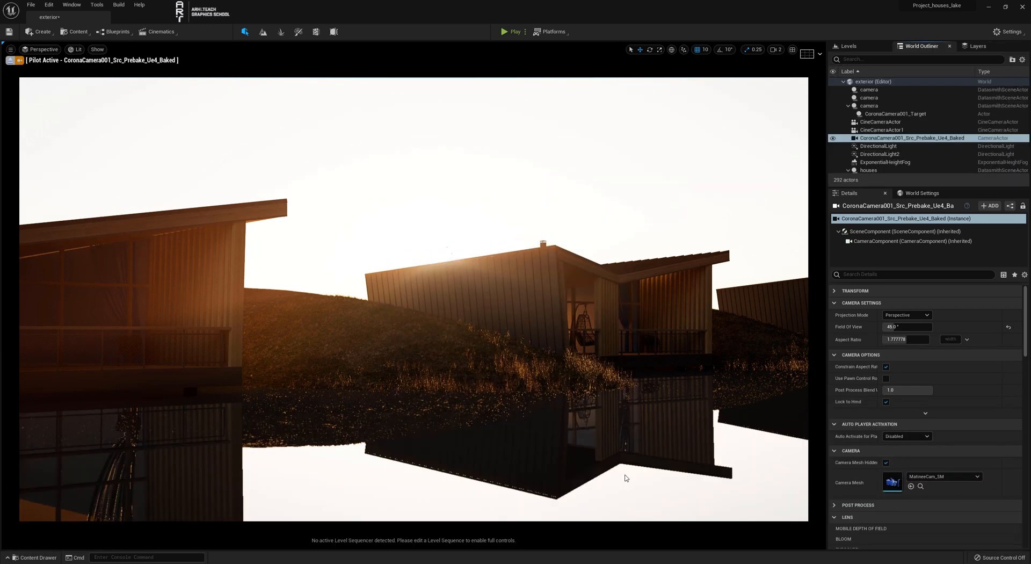
right_click(498, 490)
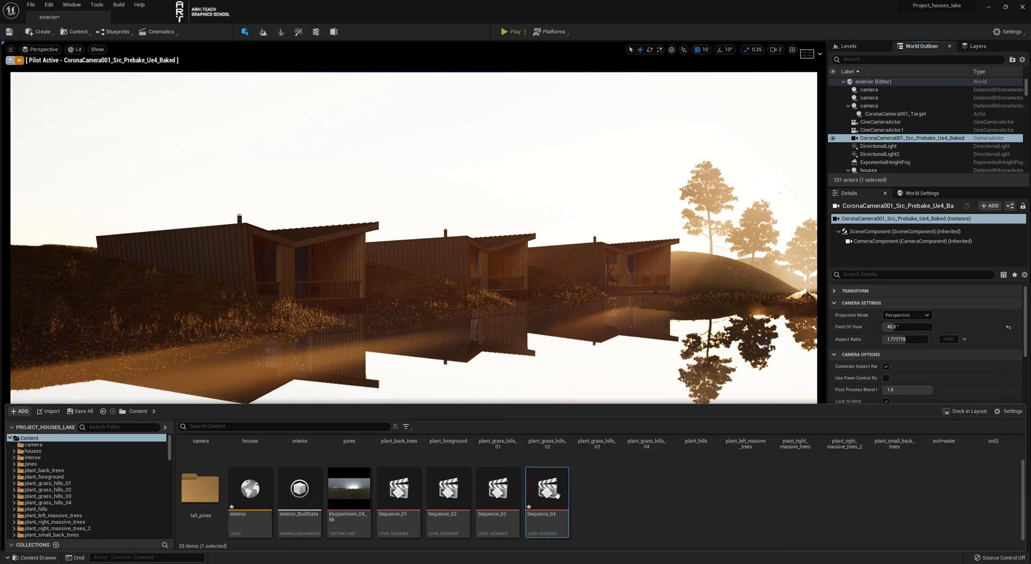
- Open the Sequence_04 level sequence in the Sequencer editor
double_click(547, 489)
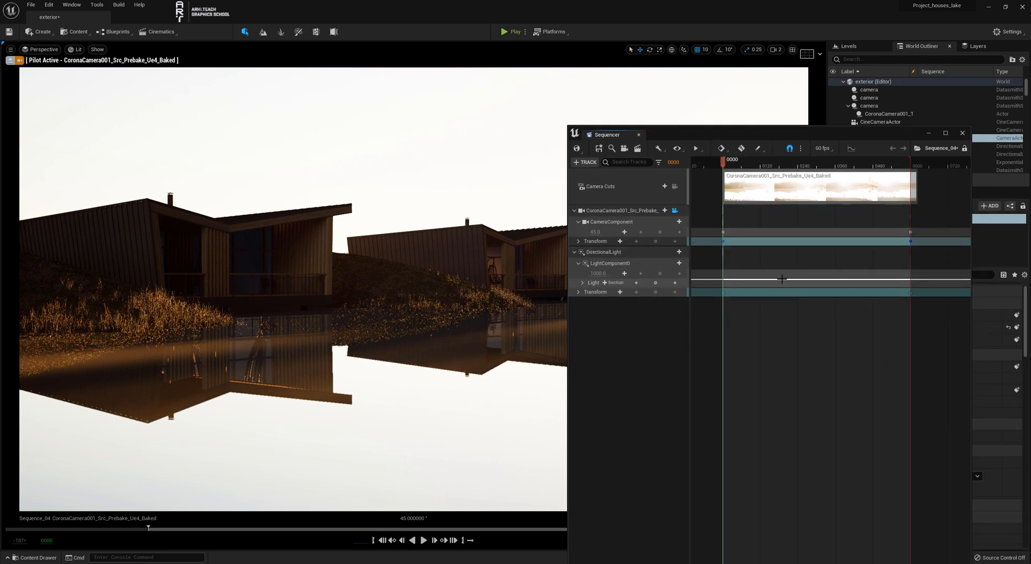
left_click(31, 557)
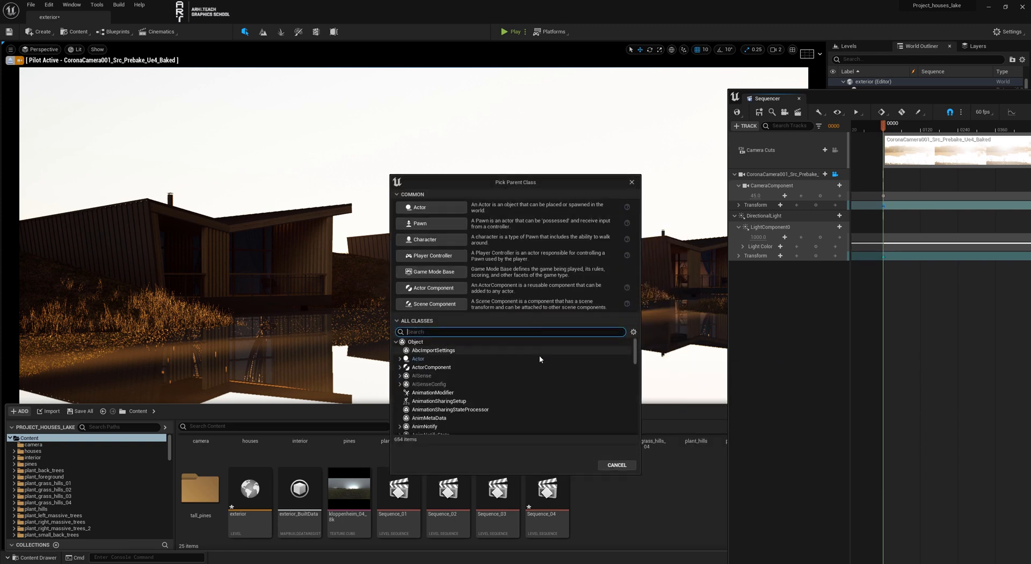
- Create a new blueprint with MatineeCameraShake as parent class, named shake
type("shake")
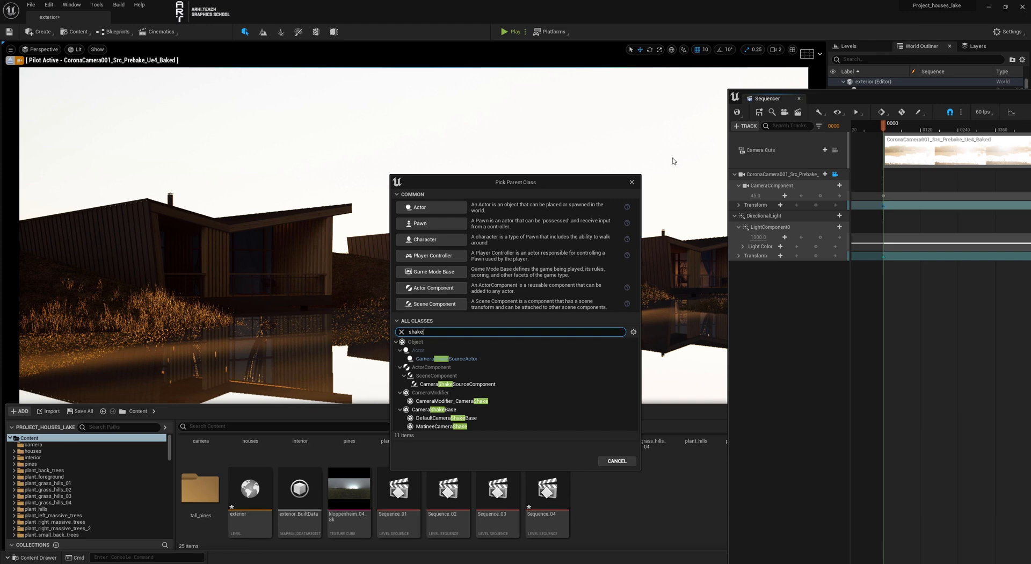
left_click(440, 426)
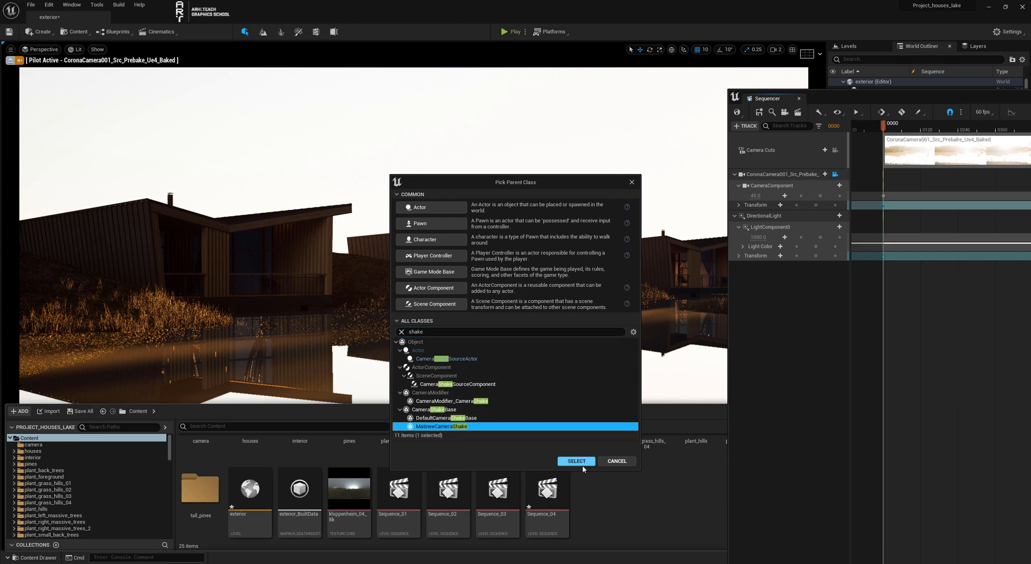
left_click(576, 461)
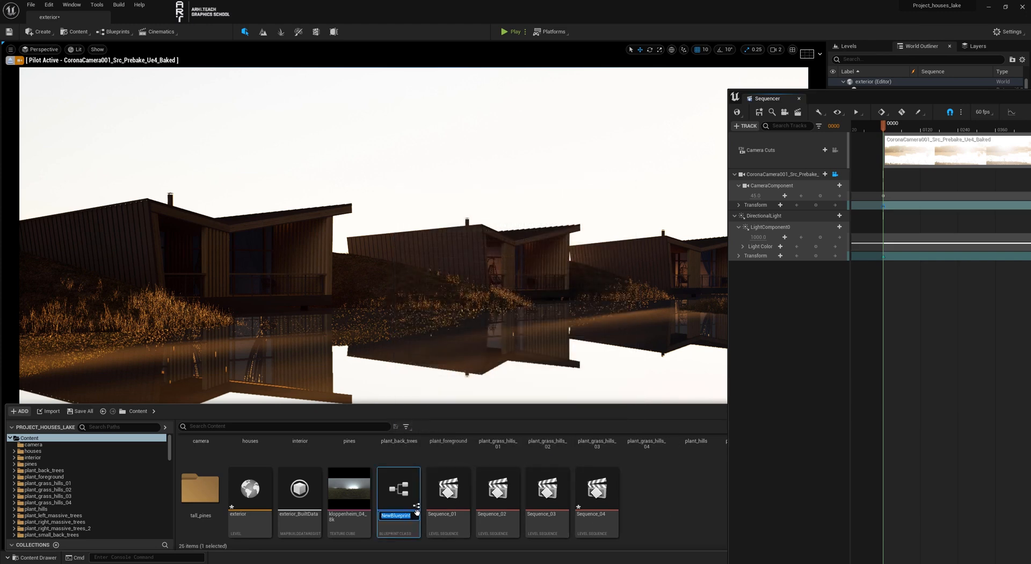
type("sh")
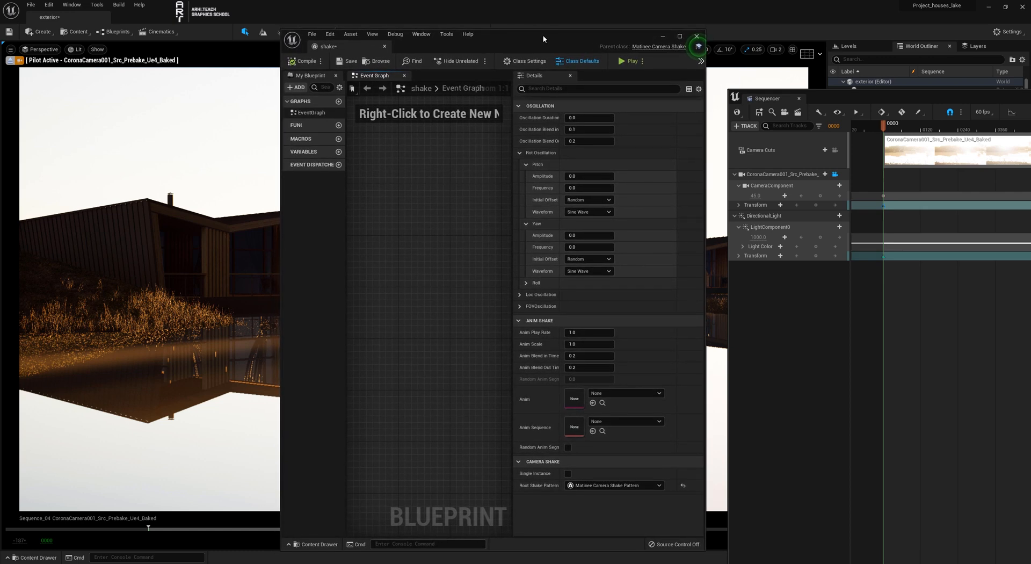
- Set the shake blueprint's Oscillation Duration to 600 and expand Loc Oscillation
left_click(589, 118)
type("600")
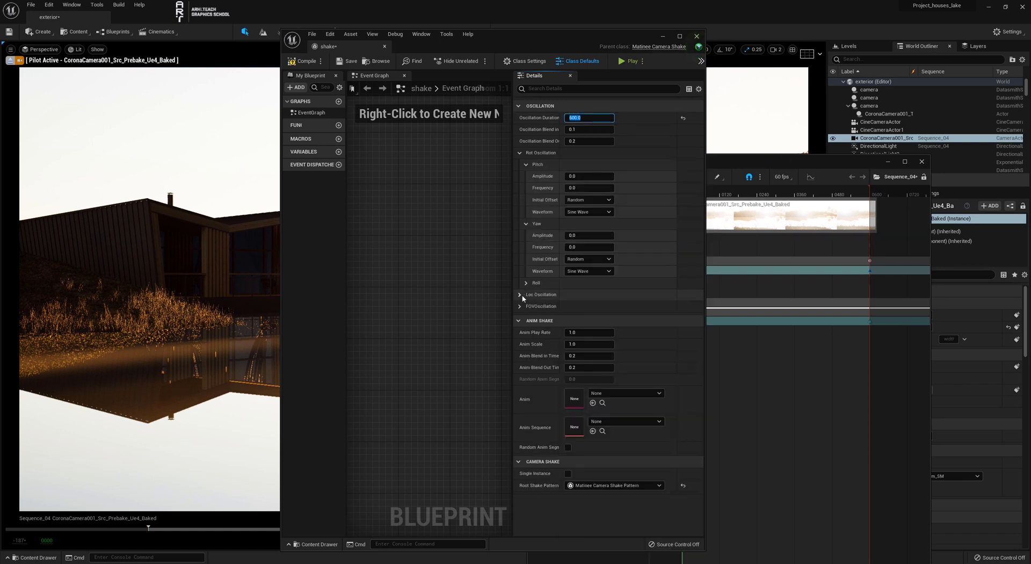
left_click(520, 295)
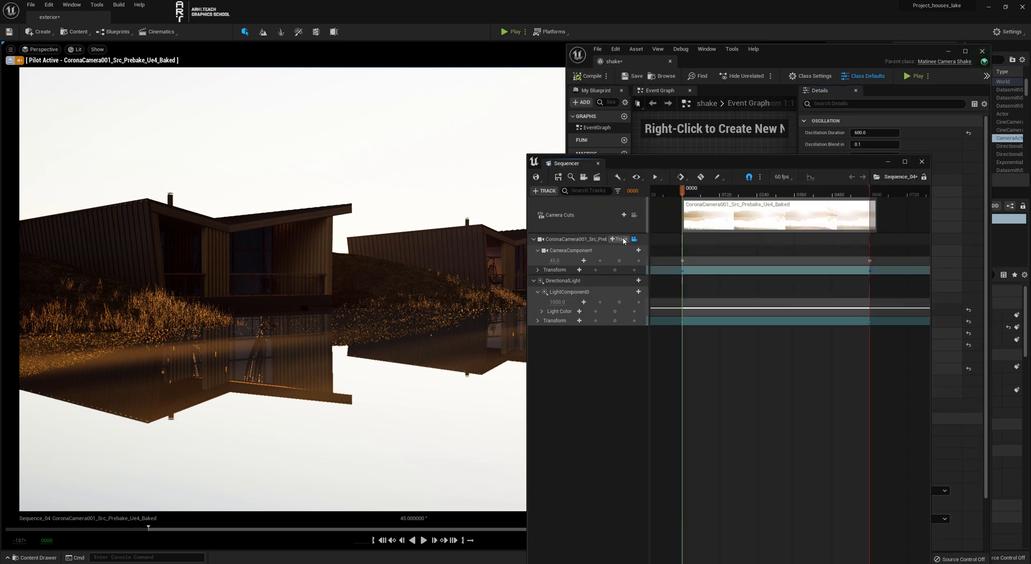
- Add a Camera Shake track playing the shake blueprint to the CoronaCamera actor
left_click(617, 238)
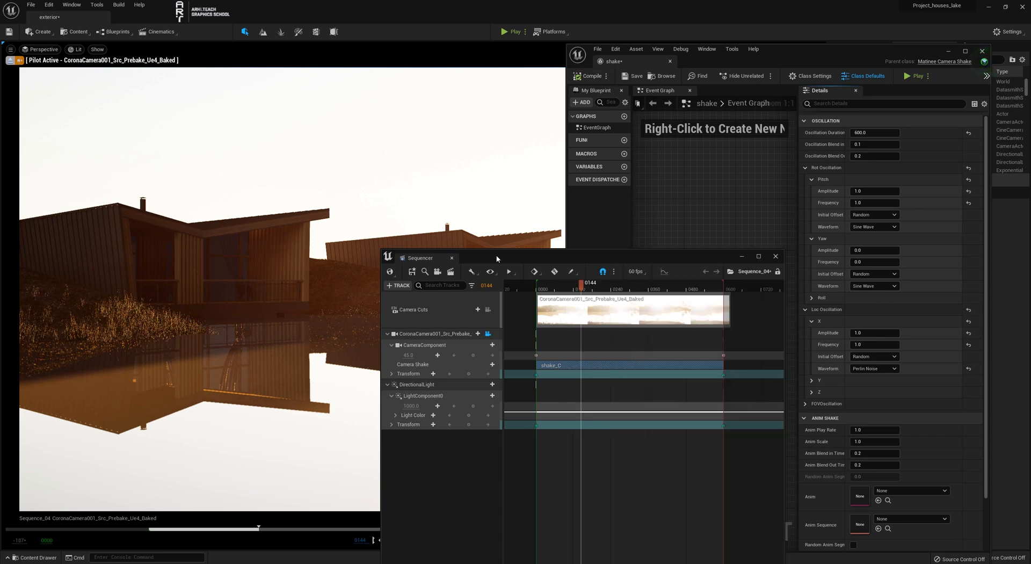
left_click_drag(581, 283, 548, 283)
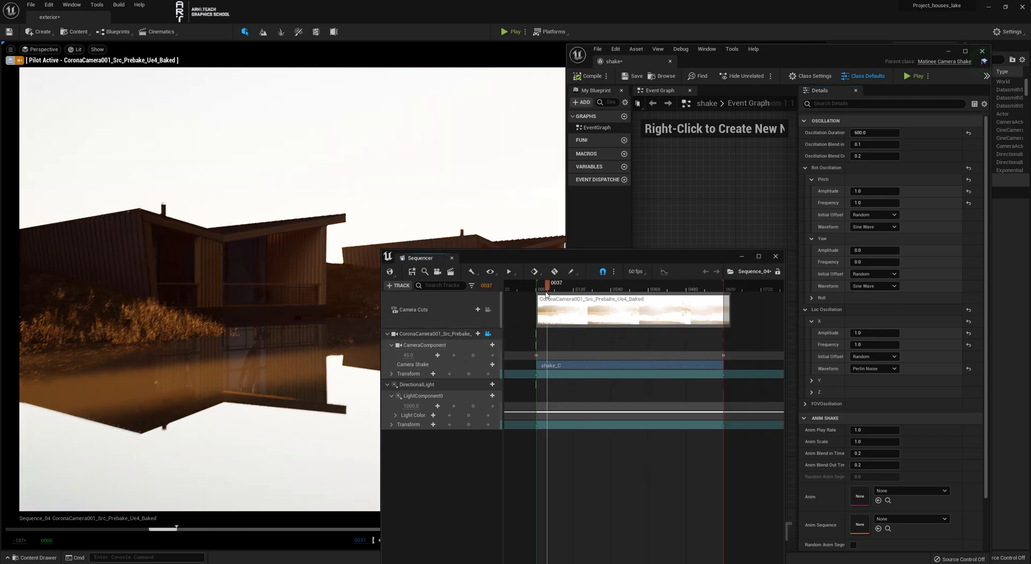
left_click_drag(548, 282, 591, 283)
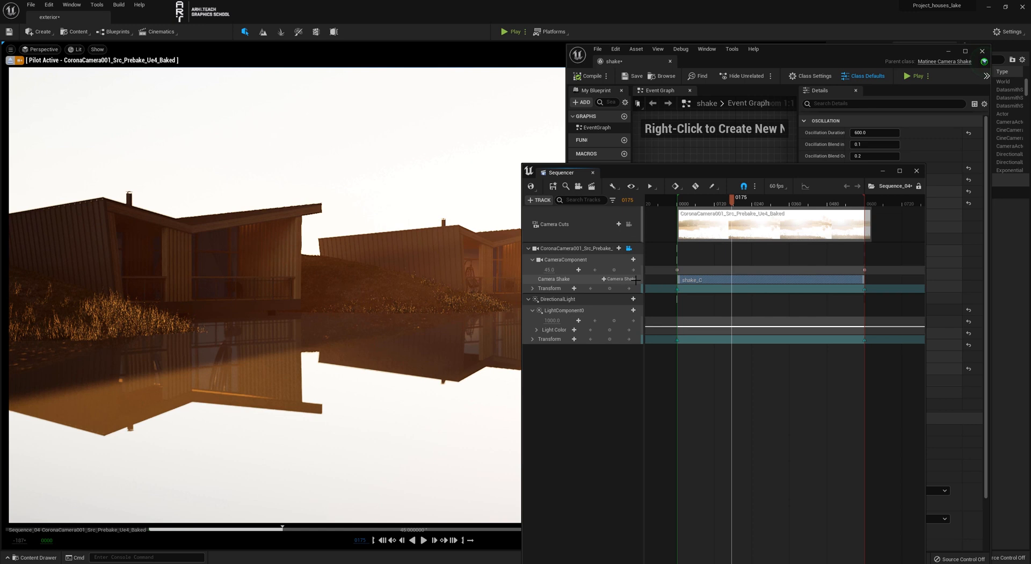
- Bring the shake blueprint editor window back to the front
left_click(633, 269)
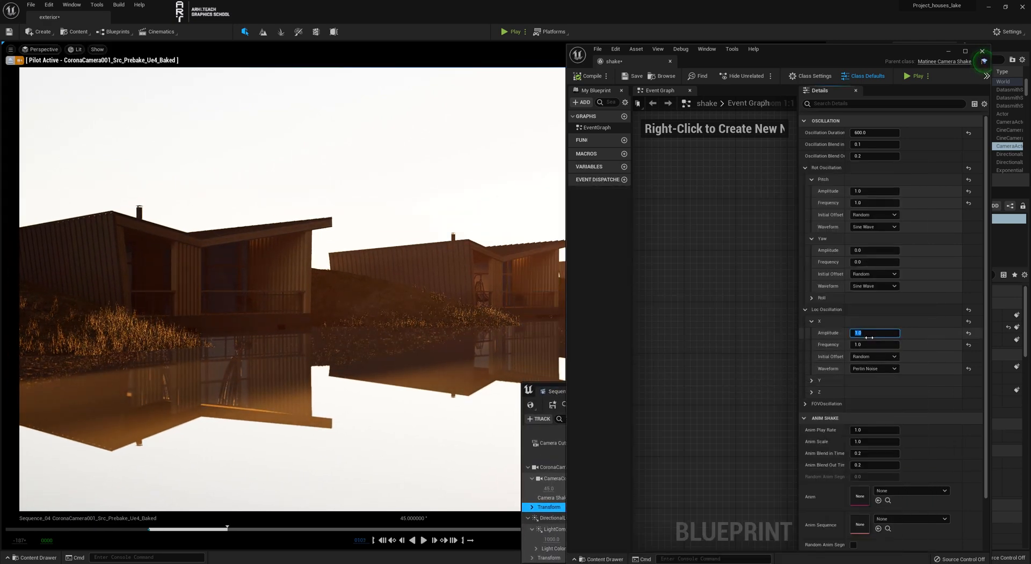
- Set Loc Oscillation X Amplitude to 2.0 and show the tree layer again
type("2.0")
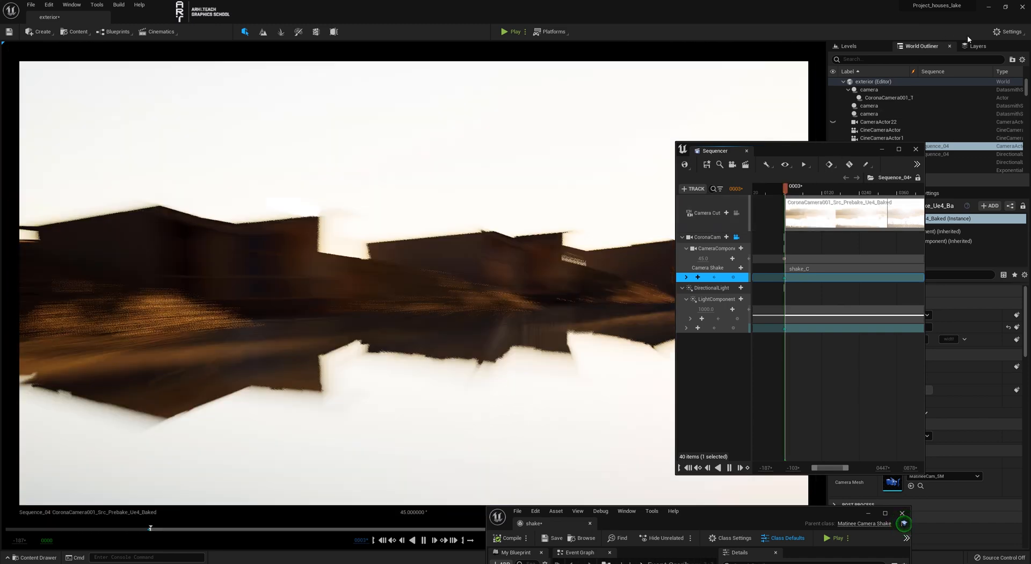
left_click(979, 46)
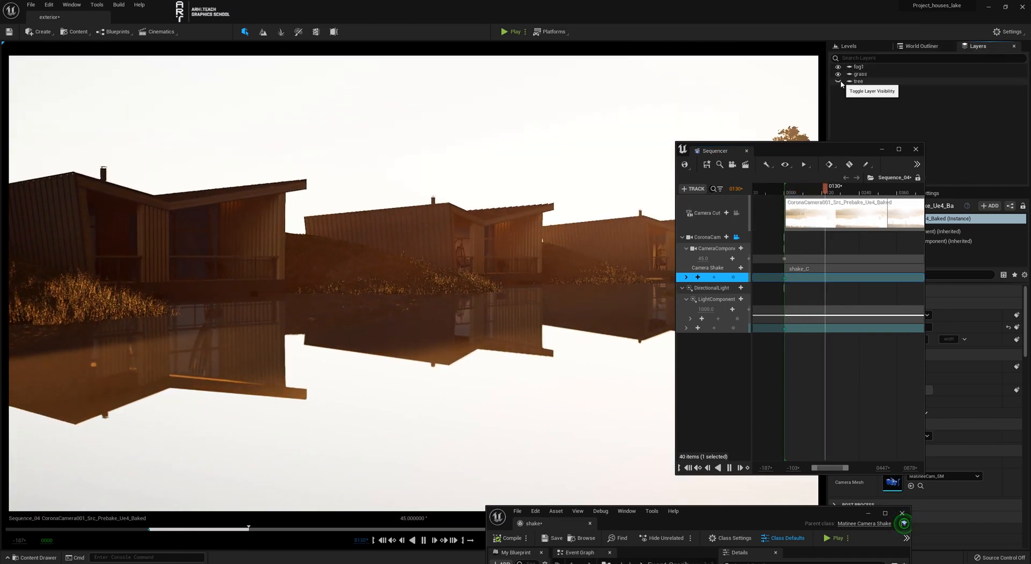